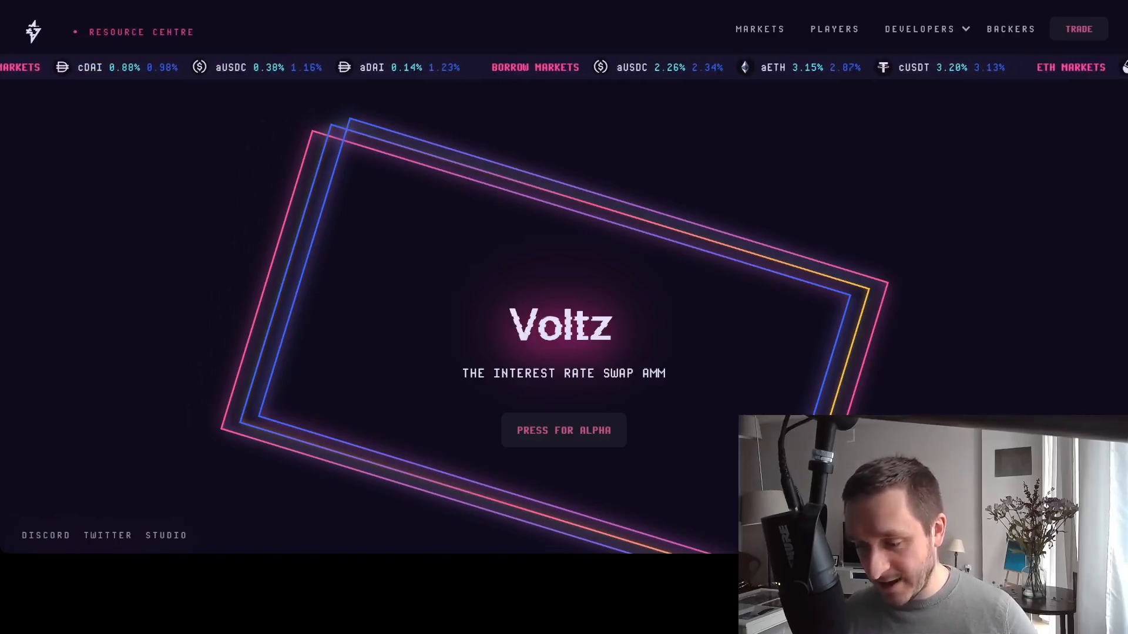
Scroll the landing page past the overview and stablecoin cards to the Lido and Rocket ETH staking rates
scroll("down", 3)
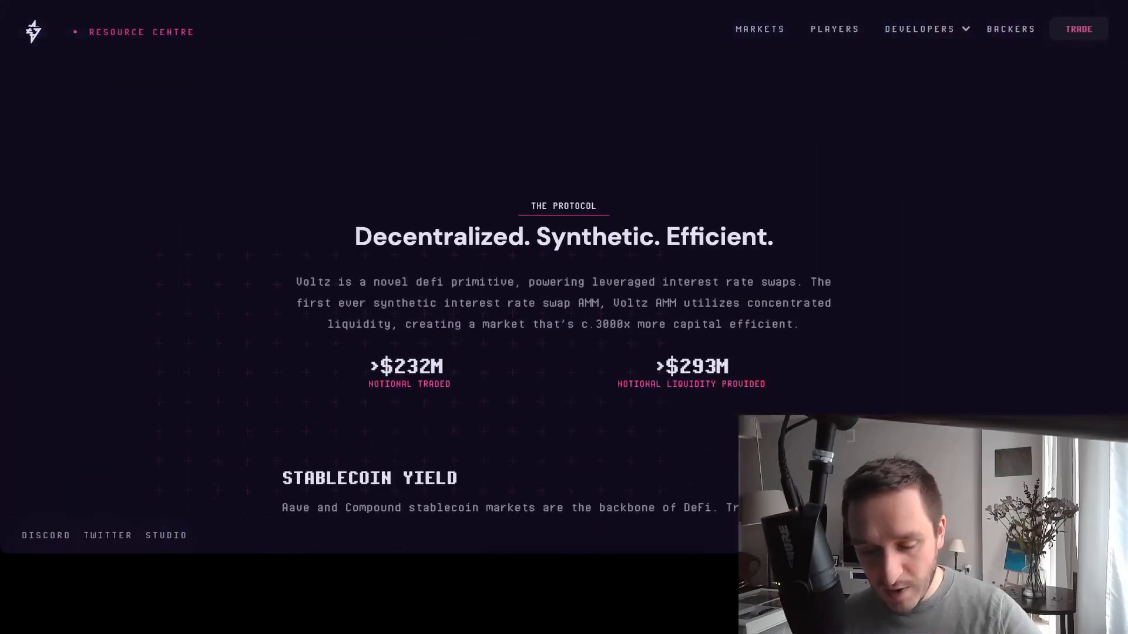
scroll("down", 3)
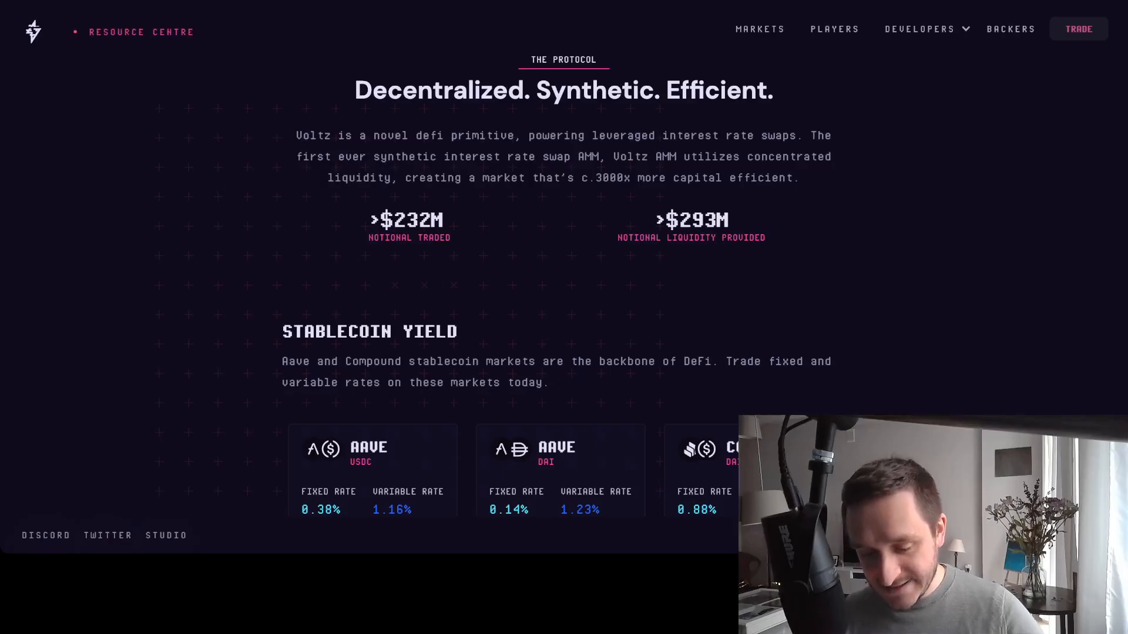
scroll("down", 3)
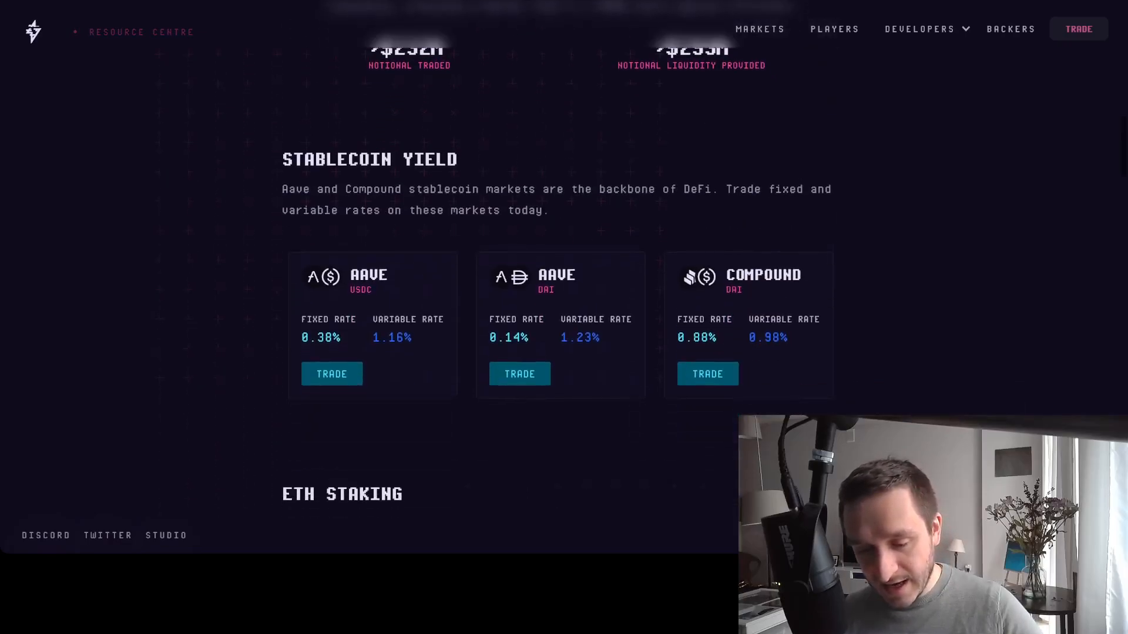
scroll("down", 3)
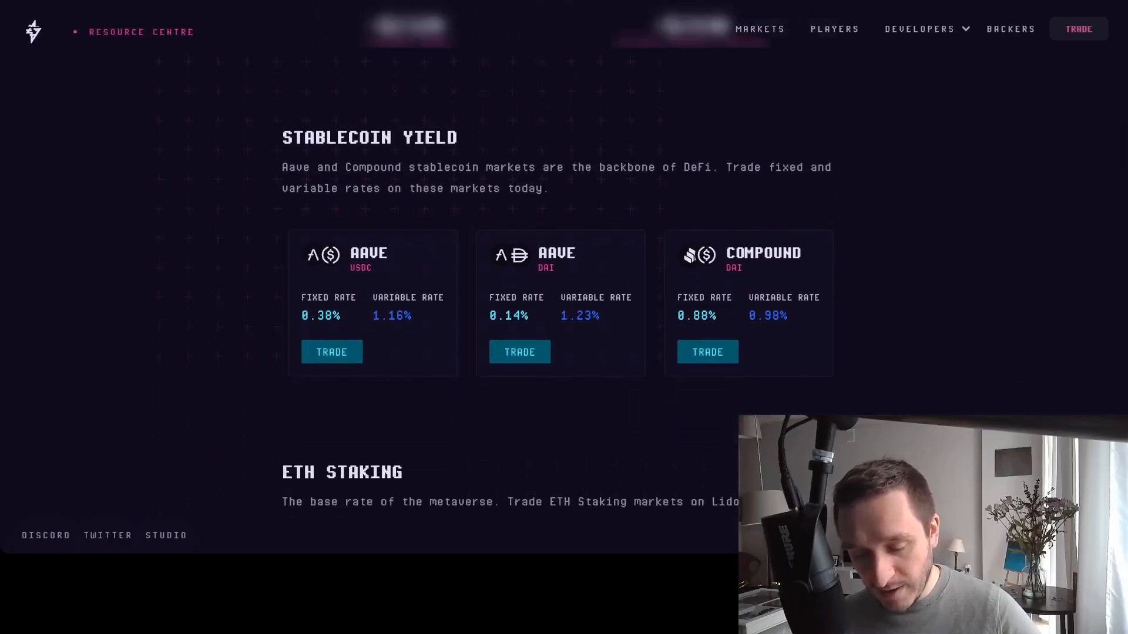
scroll("down", 3)
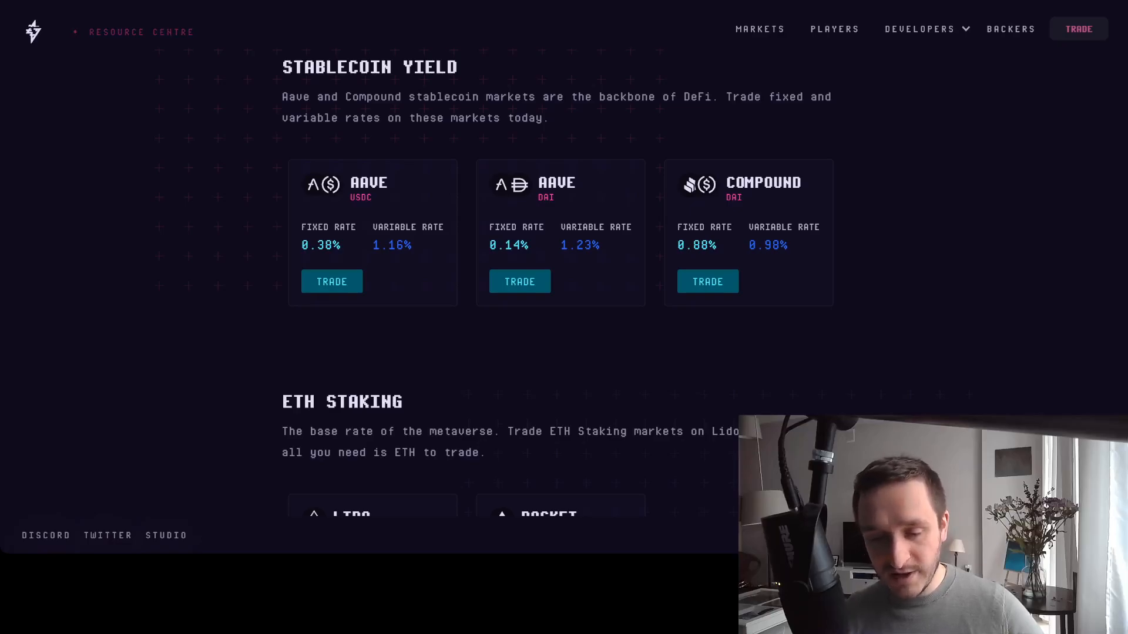
scroll("down", 3)
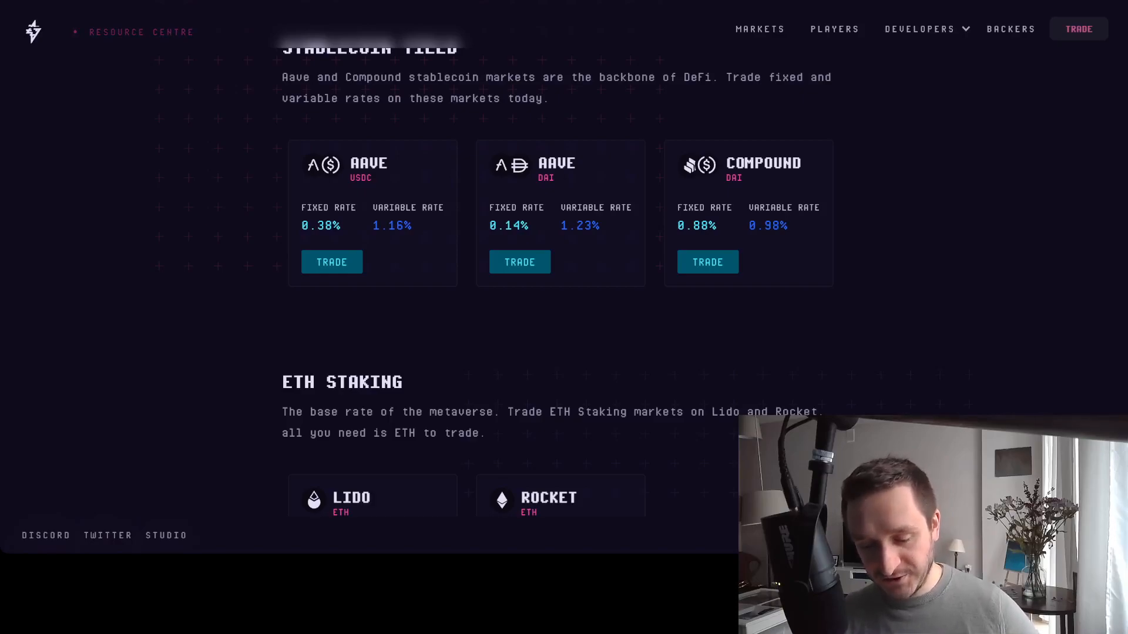
scroll("down", 3)
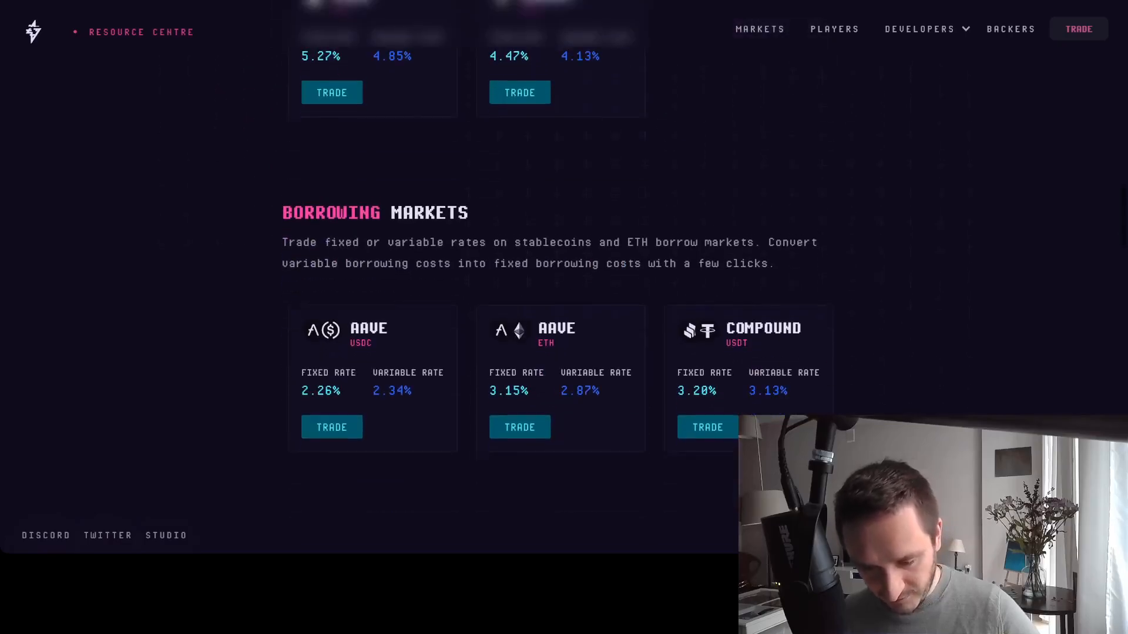
scroll("down", 3)
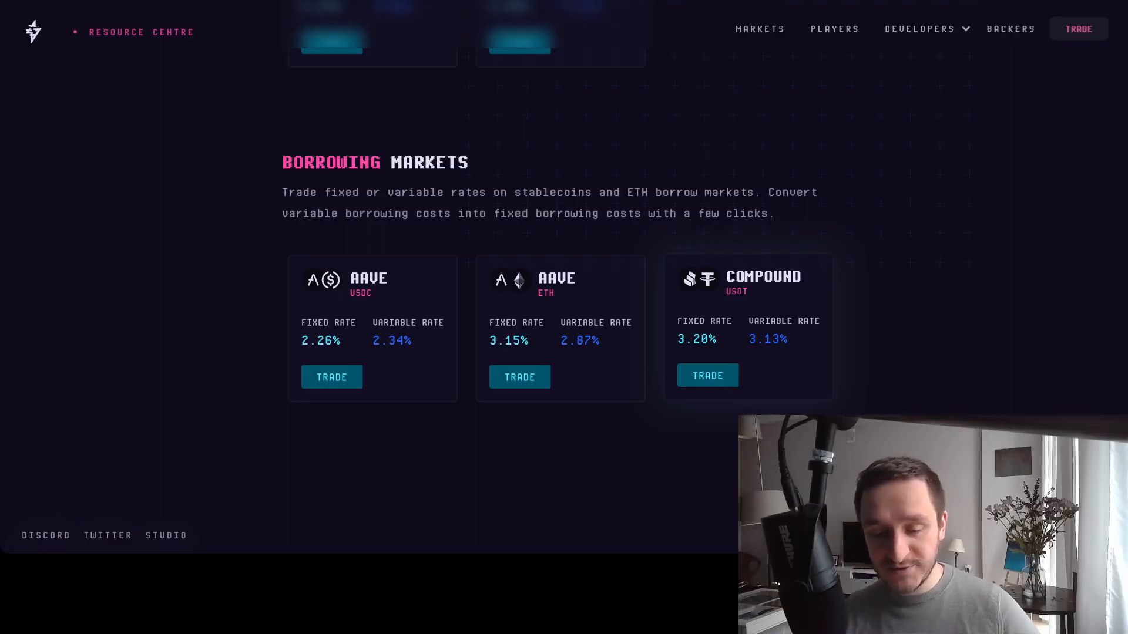
scroll("down", 3)
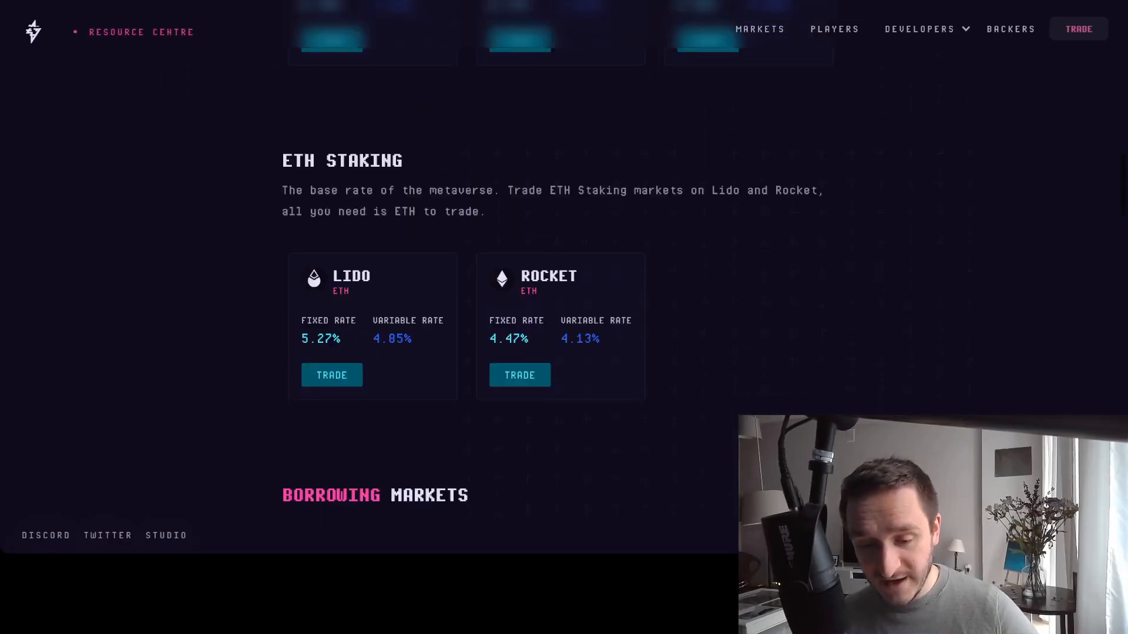
scroll("down", 3)
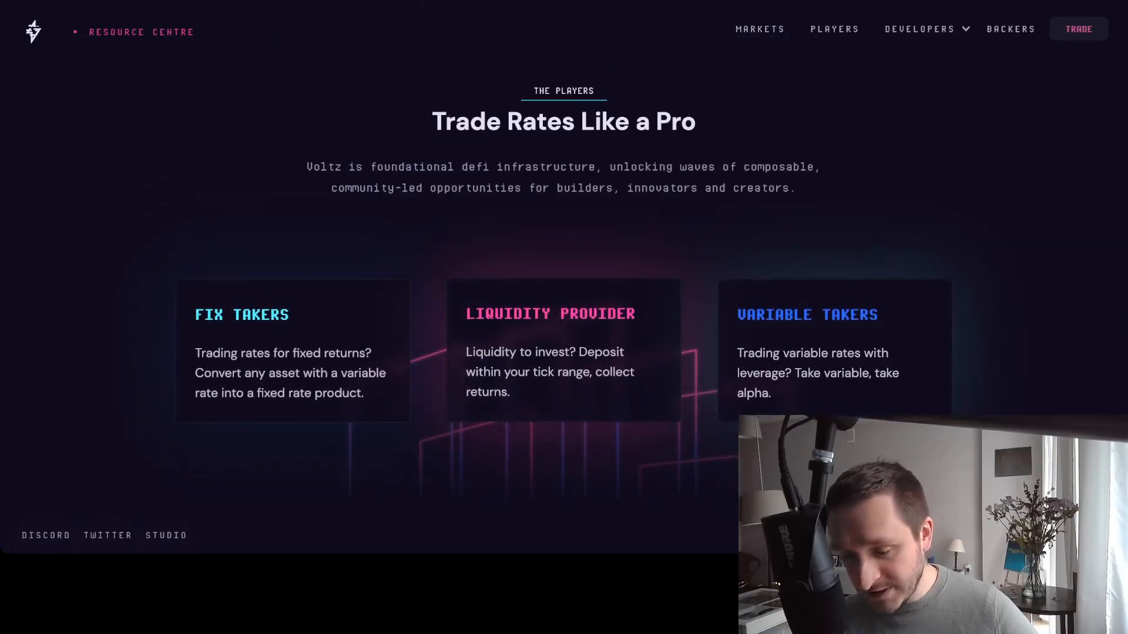
scroll("down", 3)
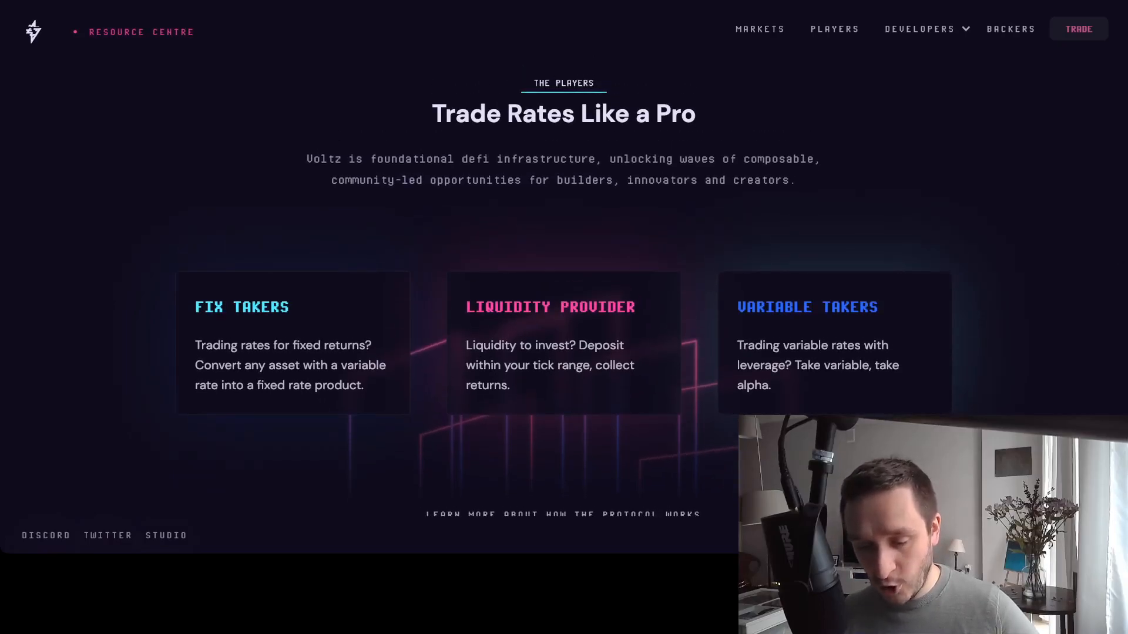
scroll("down", 3)
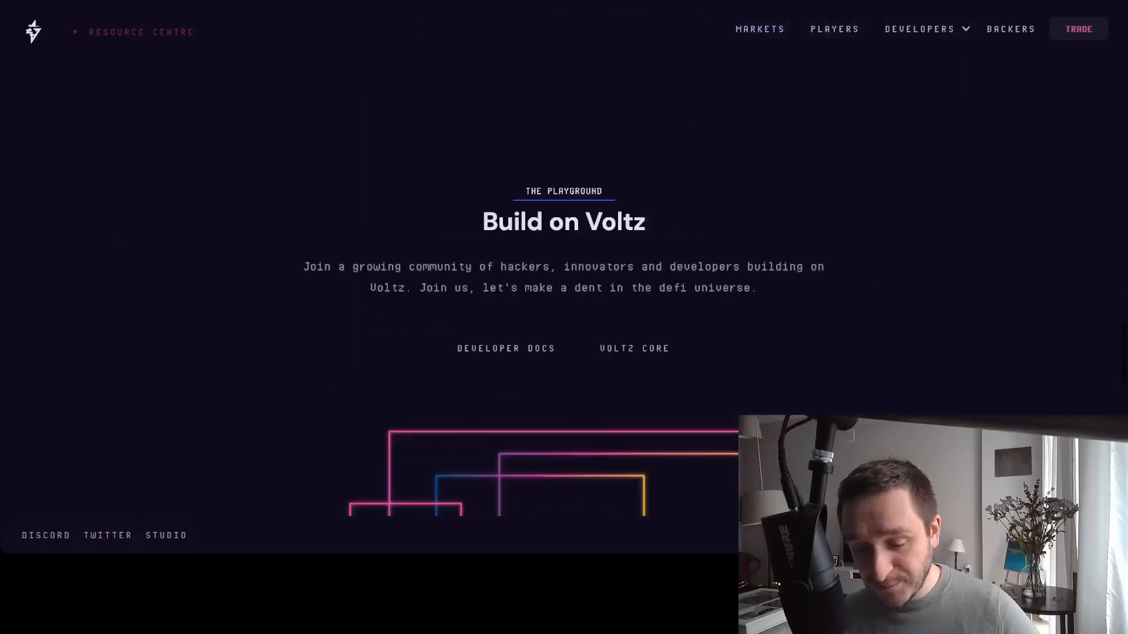
scroll("down", 3)
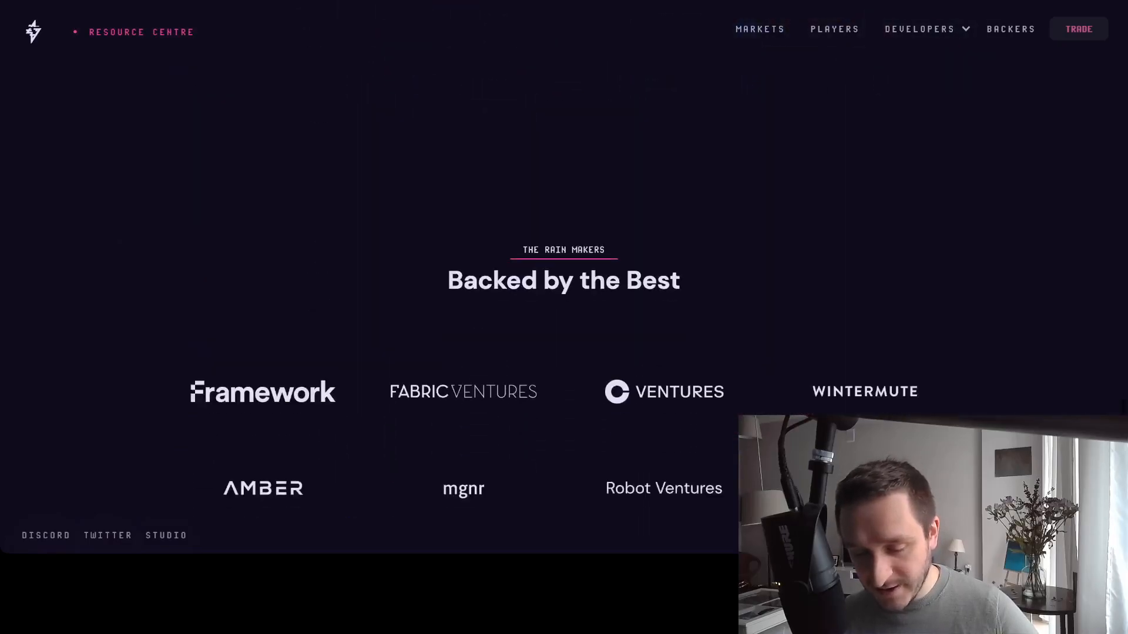
scroll("down", 3)
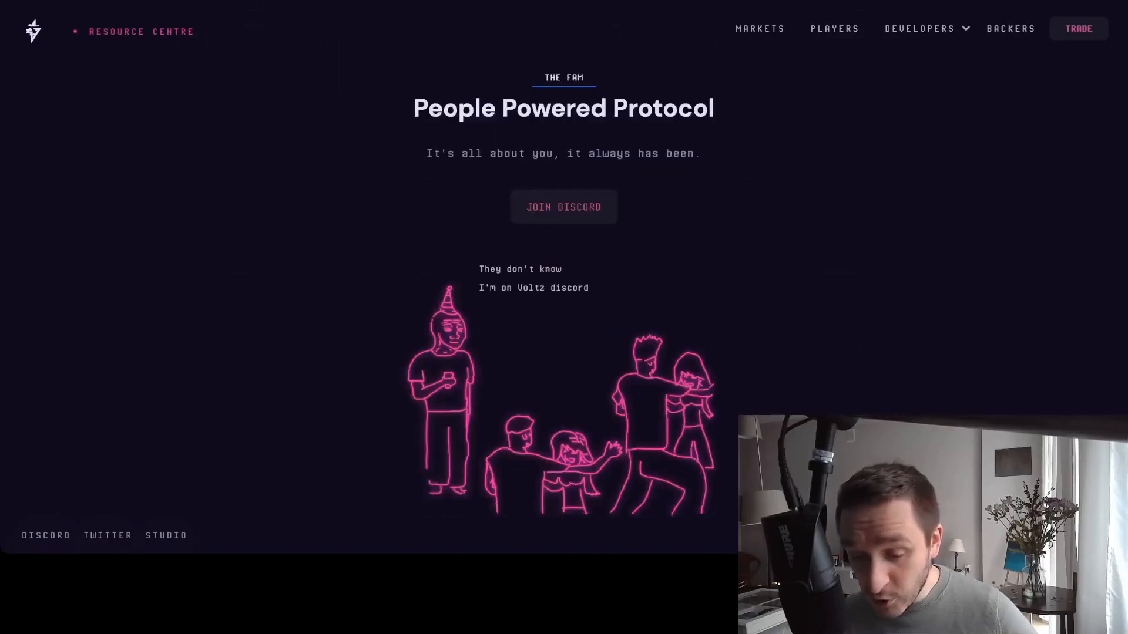
scroll("down", 3)
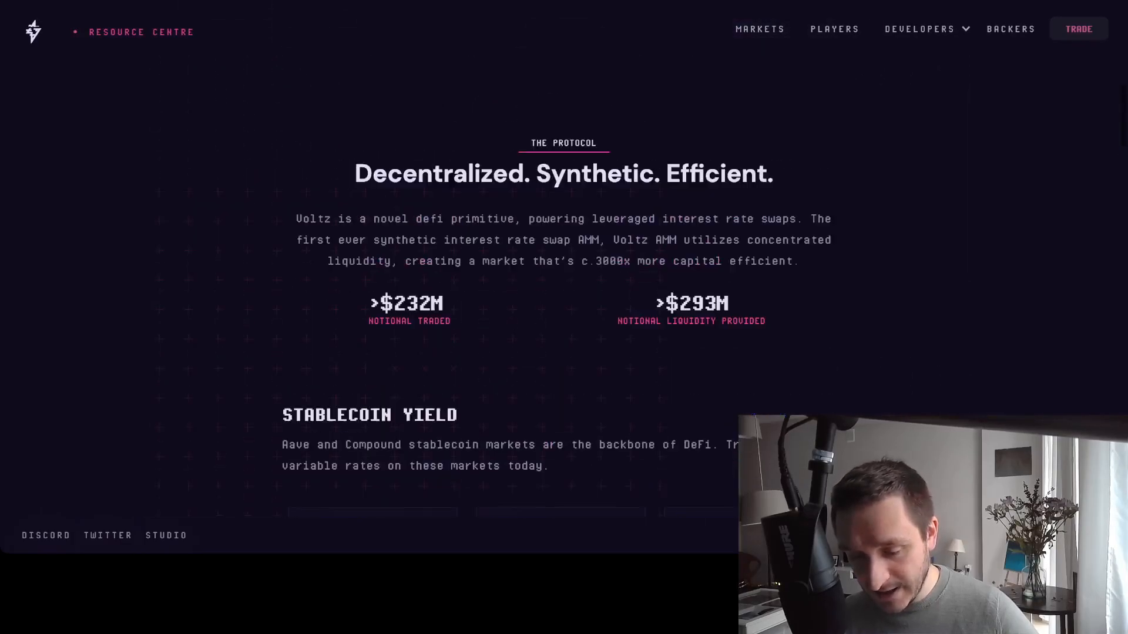
scroll("down", 3)
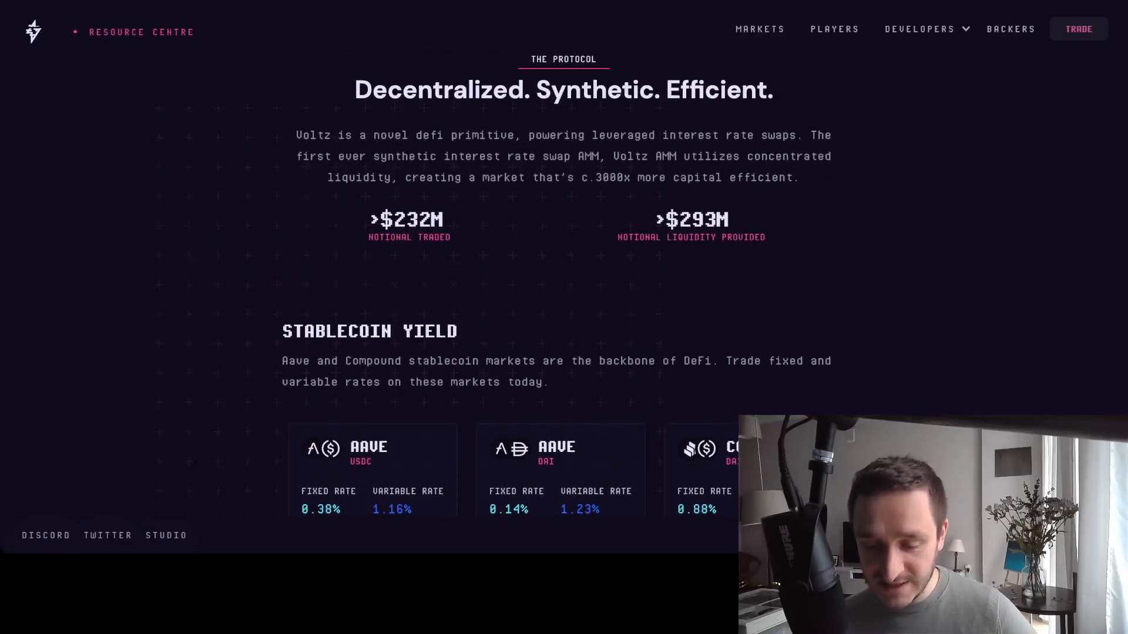
scroll("down", 3)
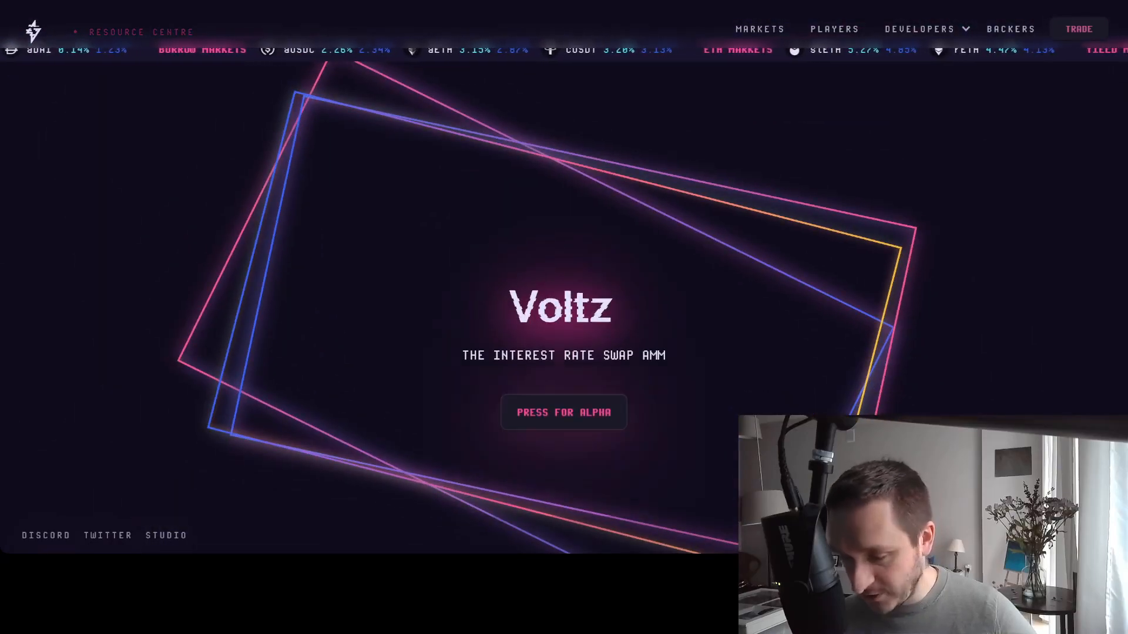
left_click(564, 412)
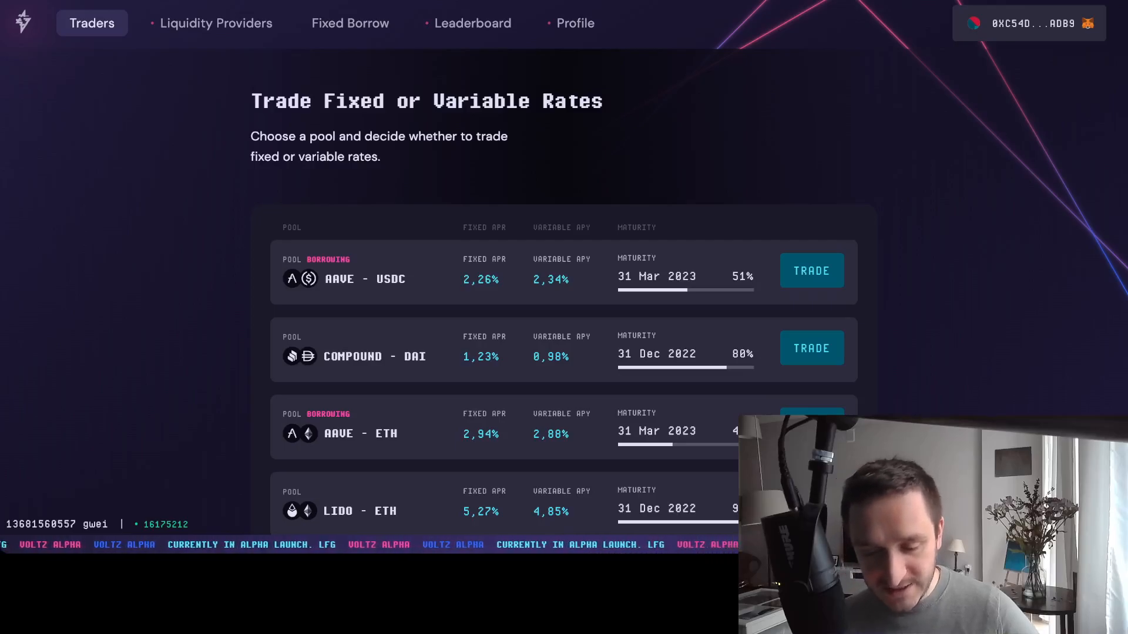
scroll("up", 3)
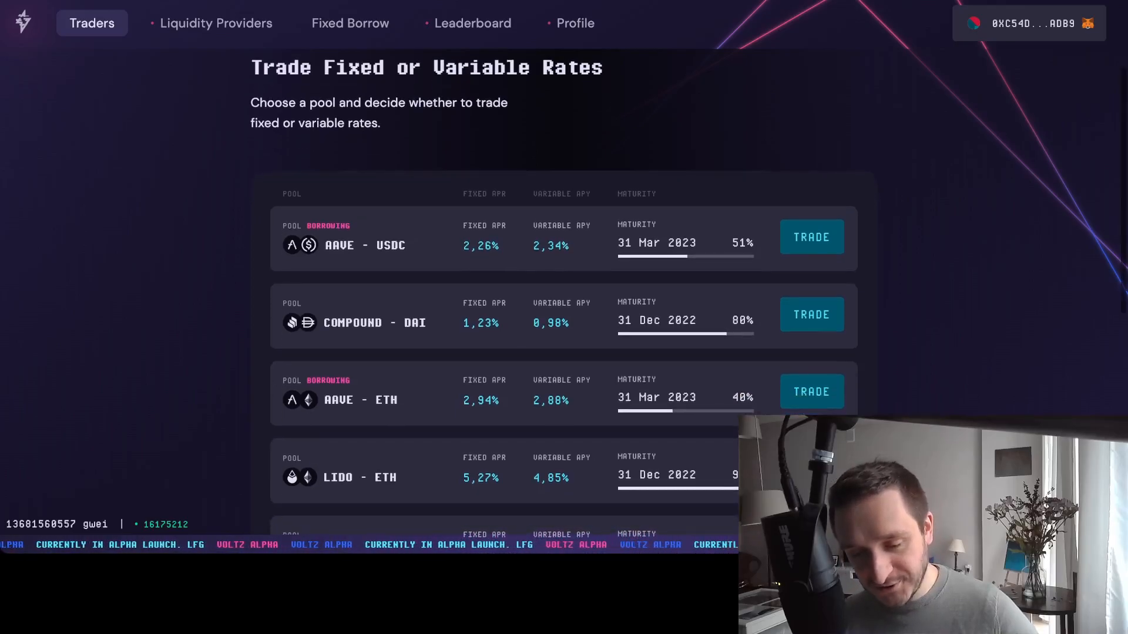
left_click(213, 23)
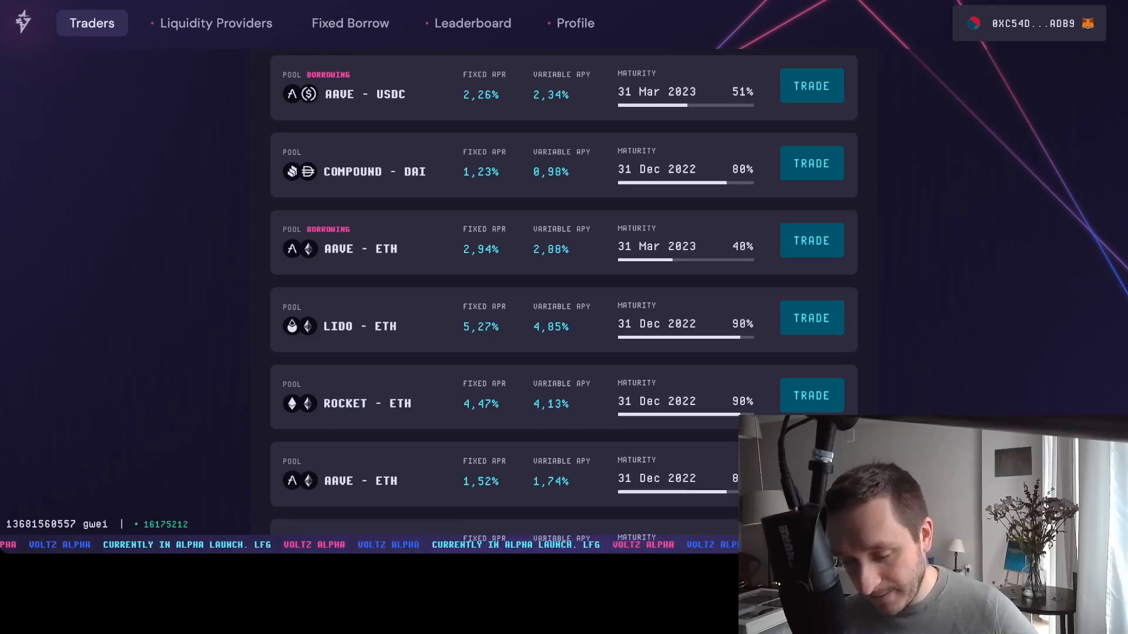
Open the Lido - ETH pool's trade form and choose the variable rate
left_click(811, 318)
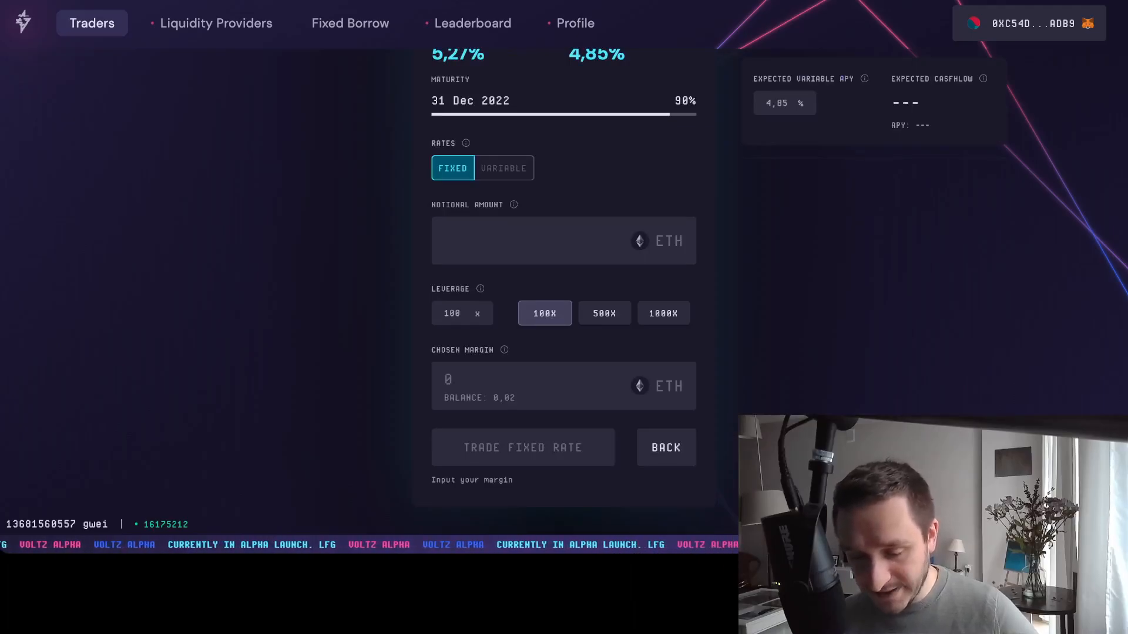
scroll("down", 3)
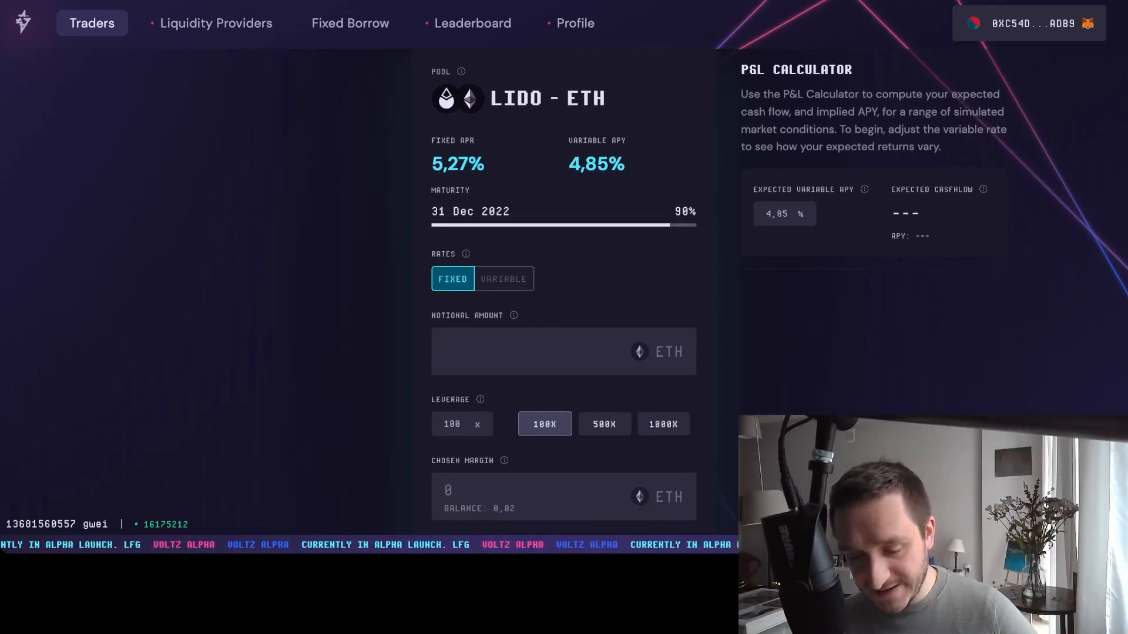
scroll("down", 3)
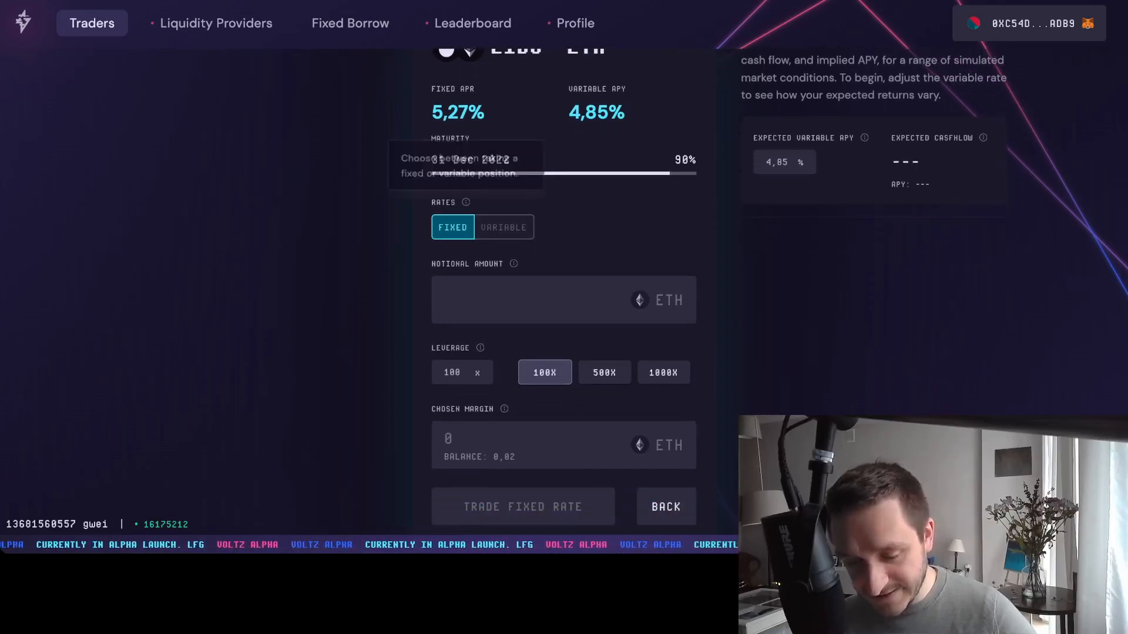
left_click(503, 227)
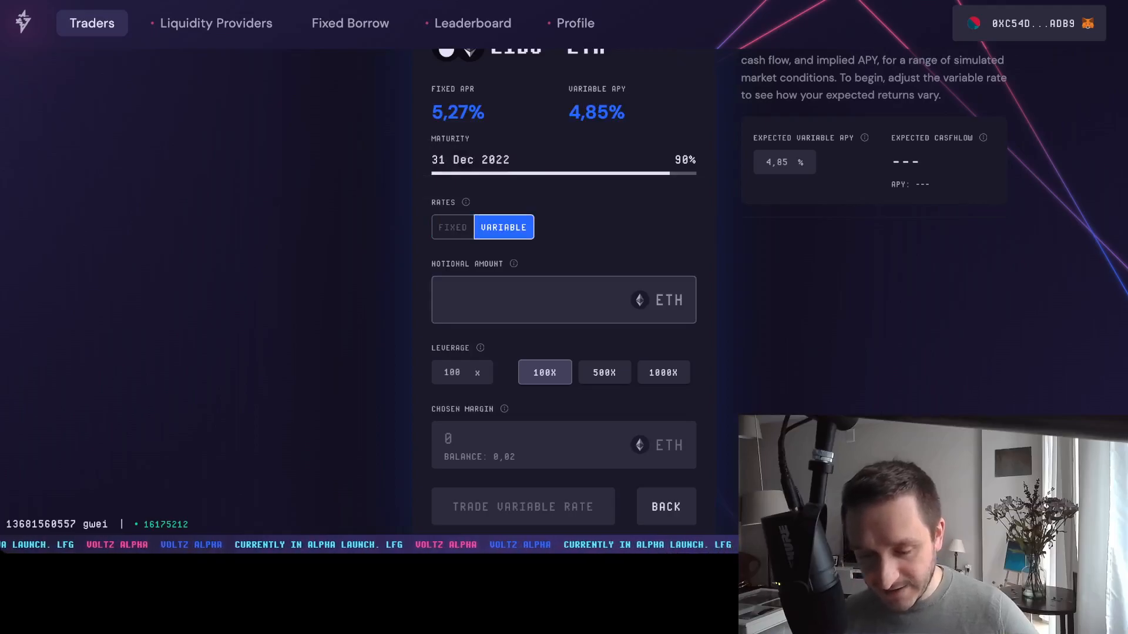
Enter a 0,01 ETH notional amount and set leverage to 500x, then 1000x
type("0,01")
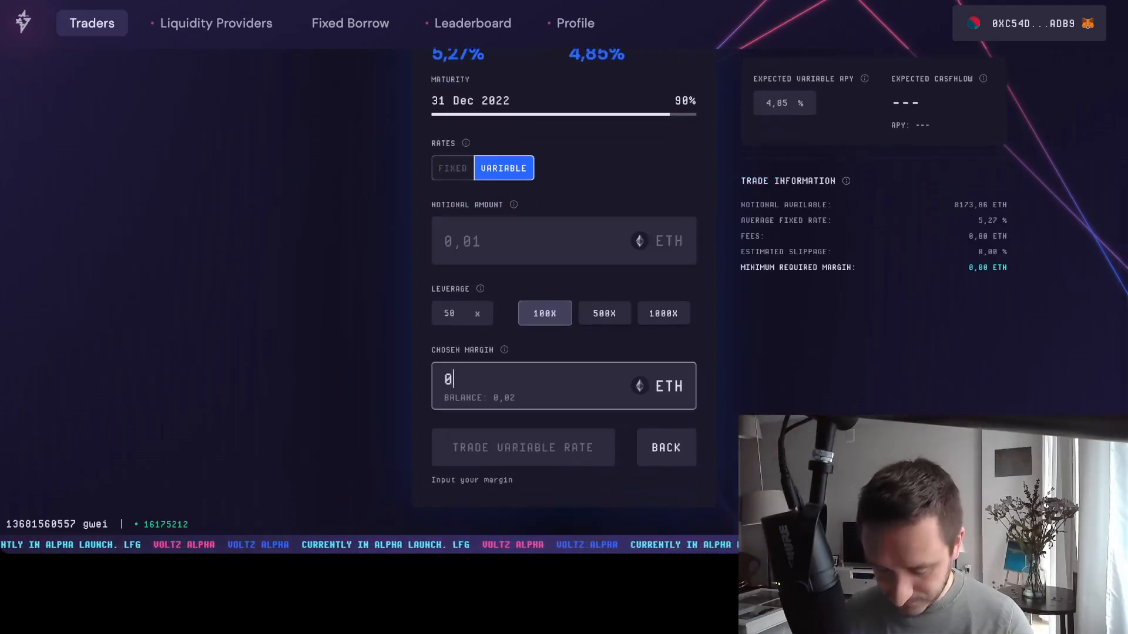
type("0,01")
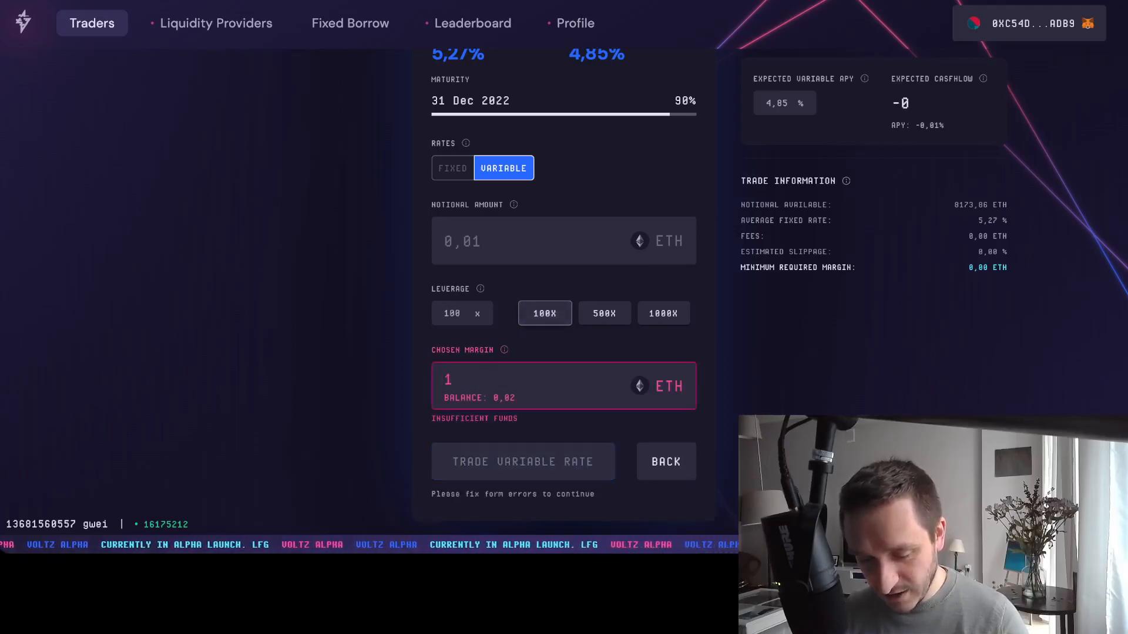
left_click(604, 313)
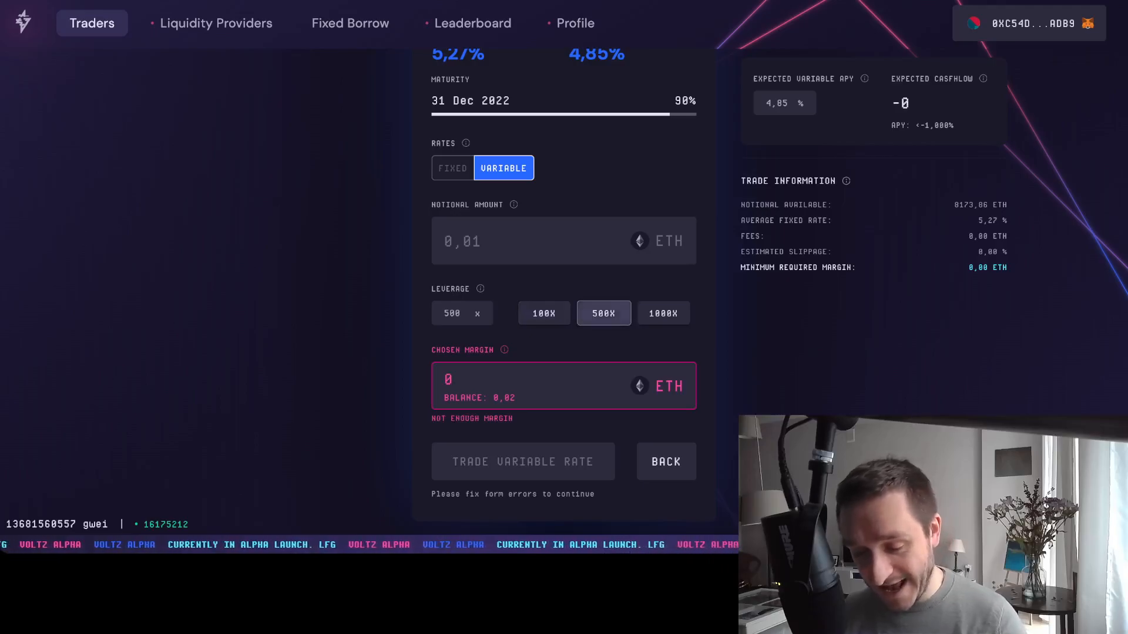
left_click(662, 313)
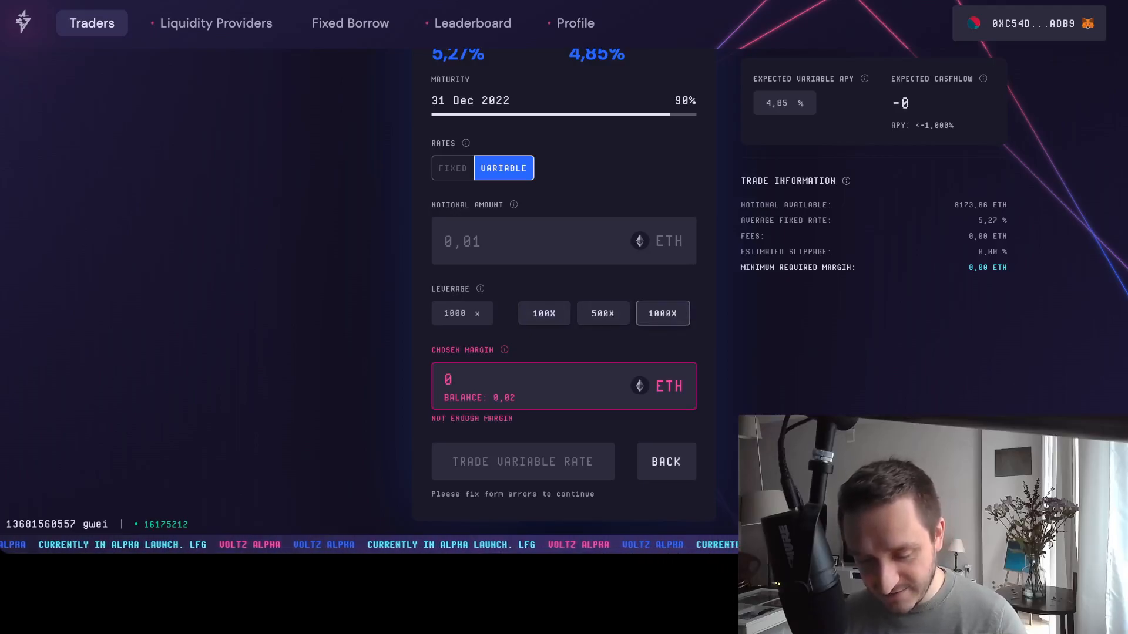
Edit the chosen margin, entering 5, then 10,0, then 0,01
left_click(547, 378)
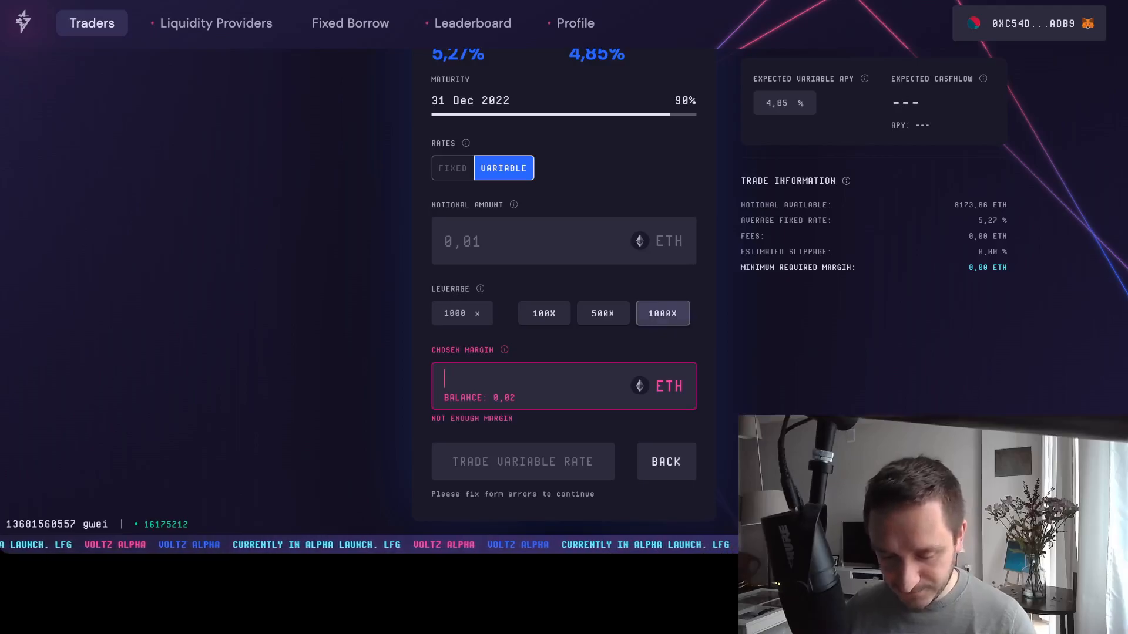
type("5")
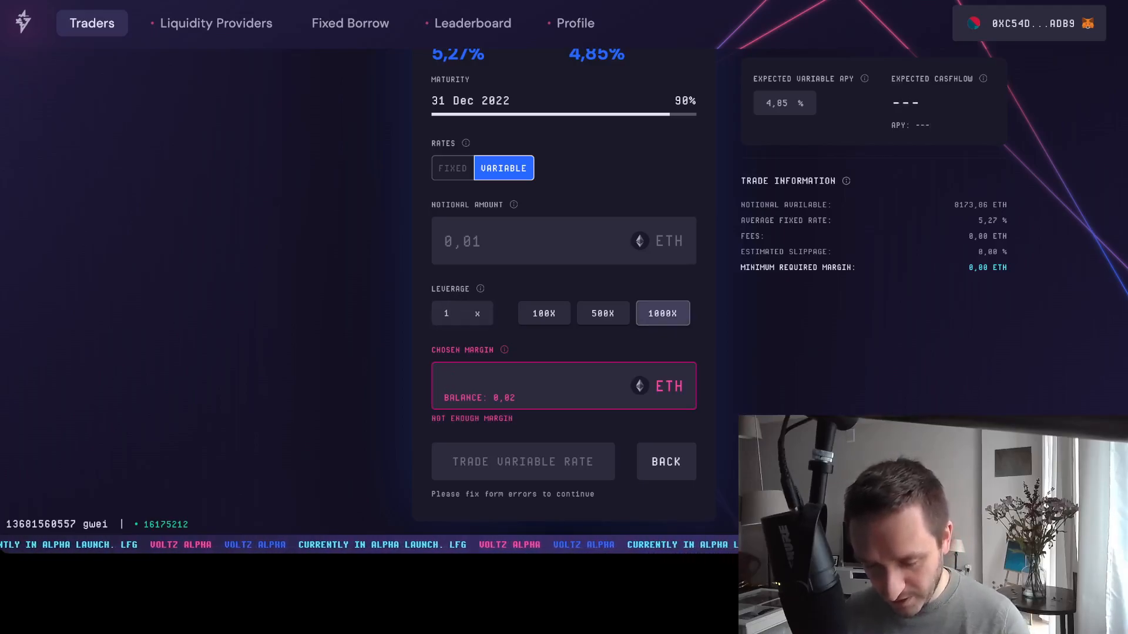
type("10,0")
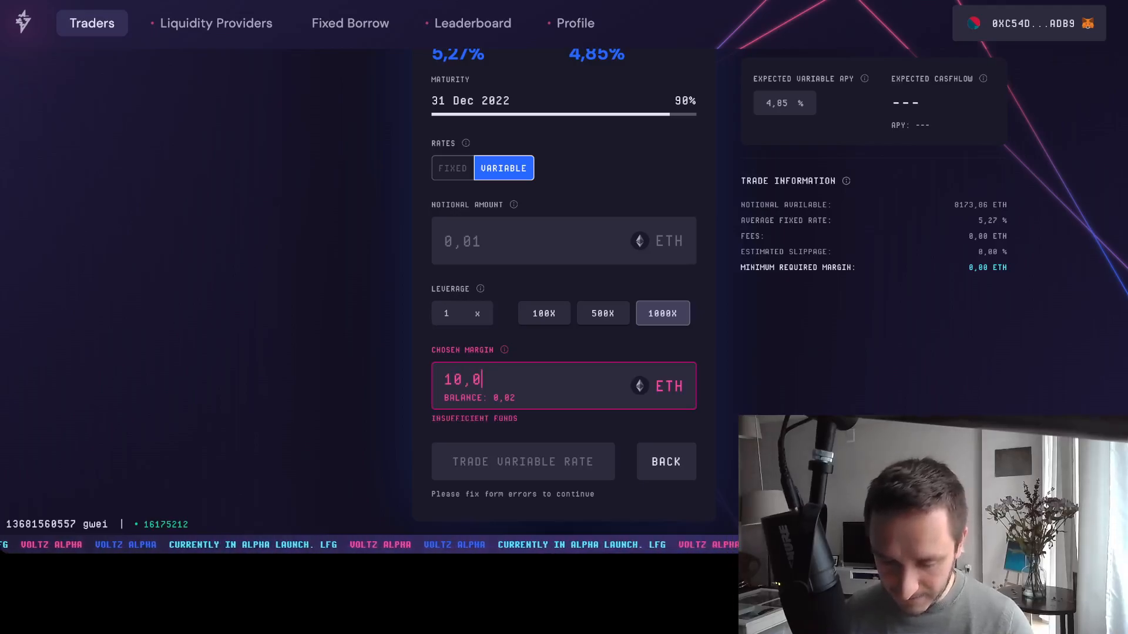
type("0,01")
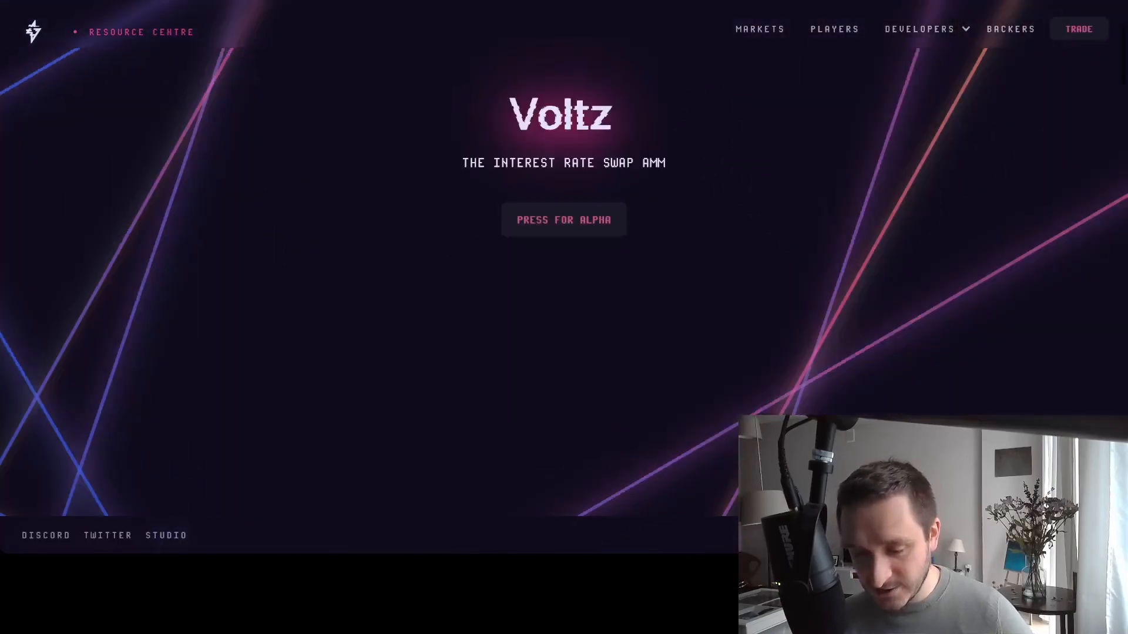
scroll("down", 3)
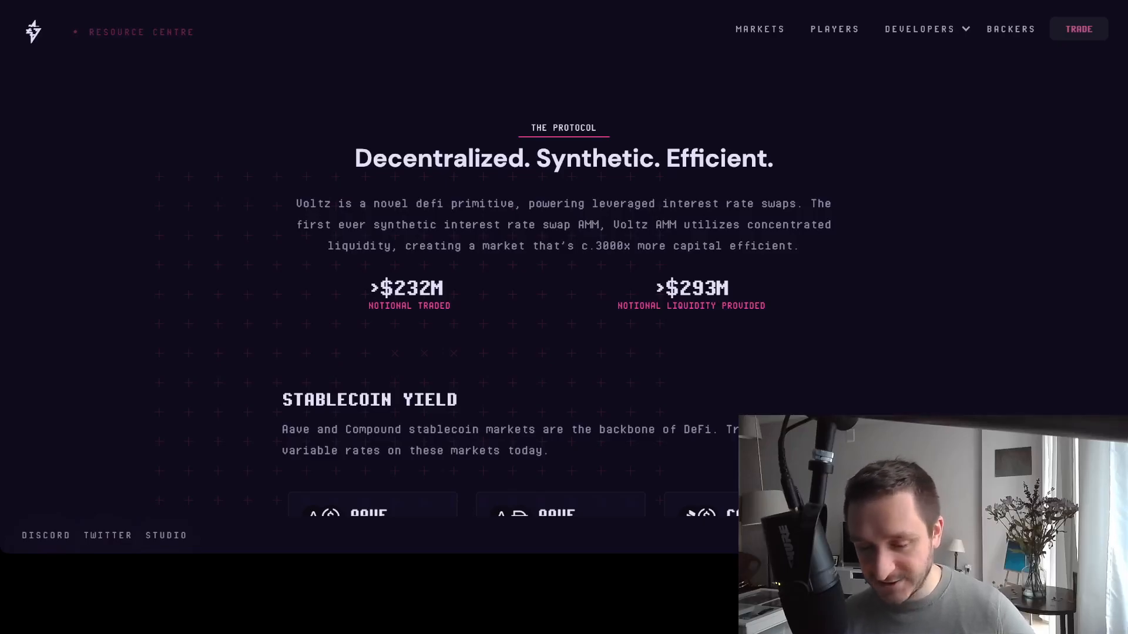
scroll("down", 3)
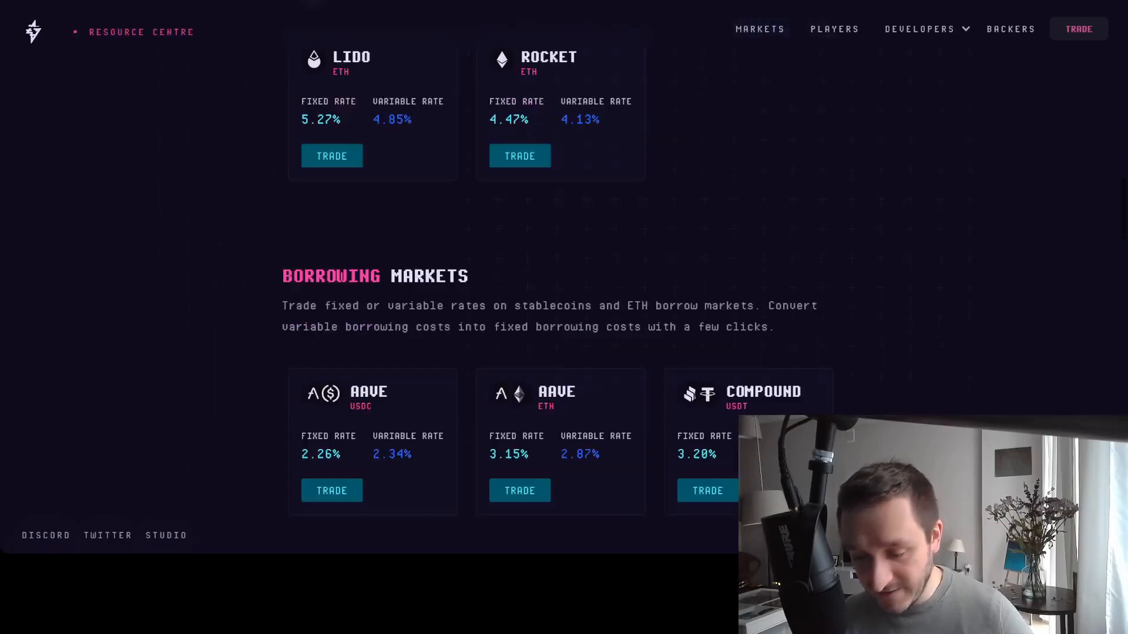